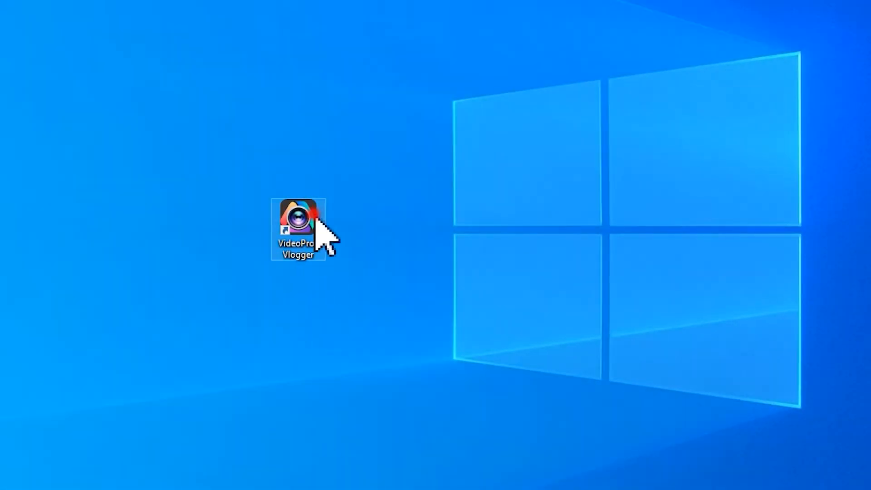
Step: Launch VideoProc Vlogger and create a new project named 'family moment'
double_click(297, 227)
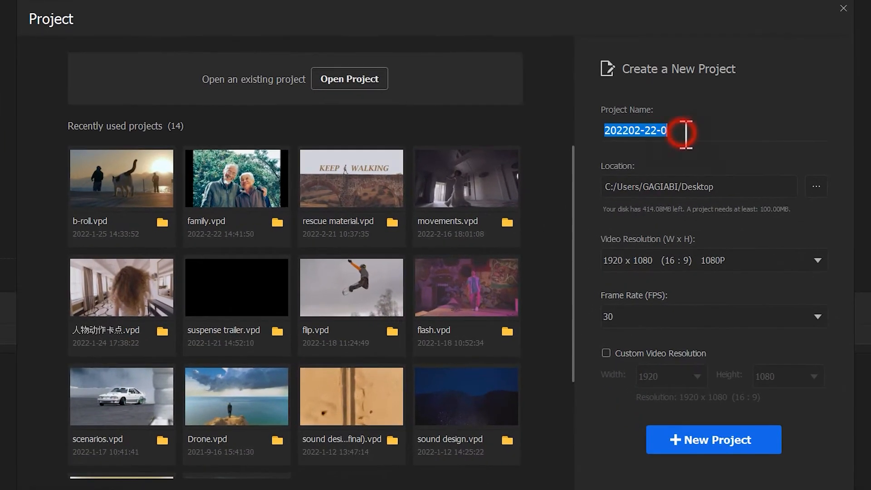
type("family moment")
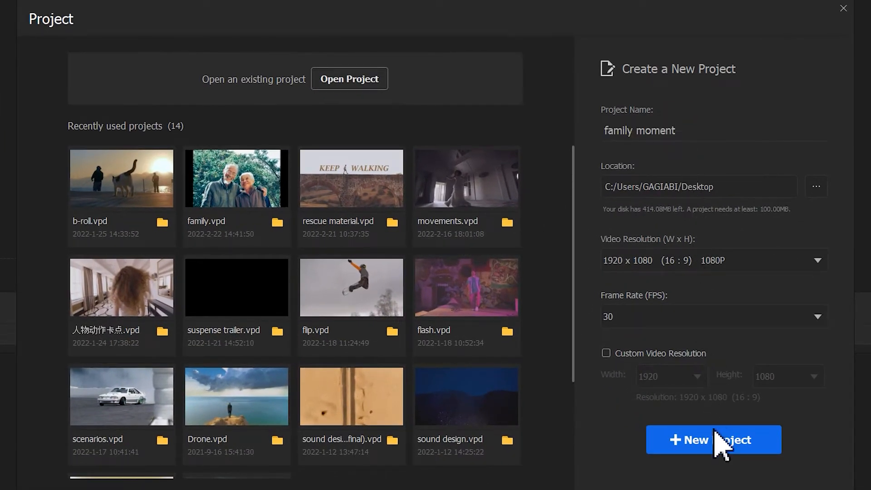
left_click(714, 439)
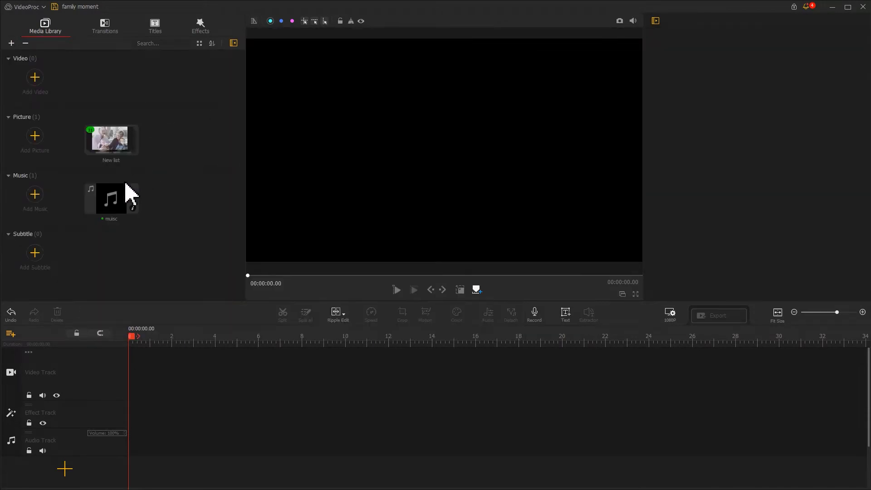
Step: Place the music clip at the start of the audio track and enter its audio editor
left_click_drag(111, 199, 139, 422)
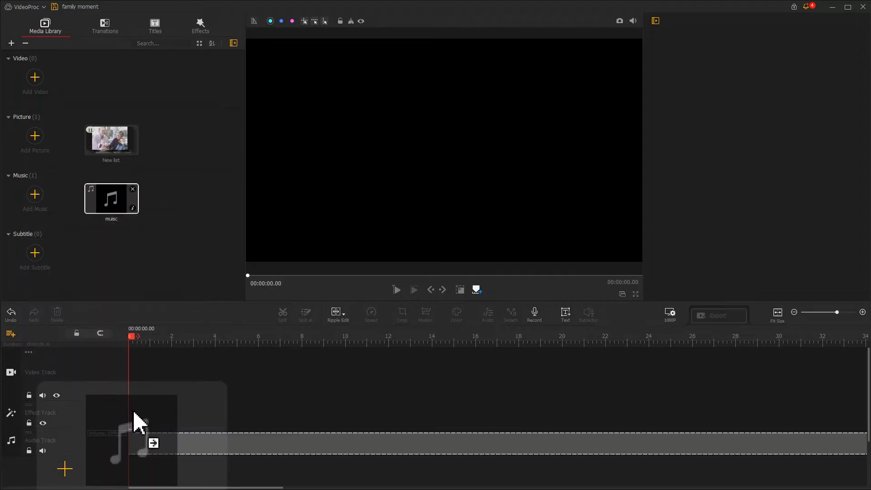
left_click_drag(111, 200, 134, 442)
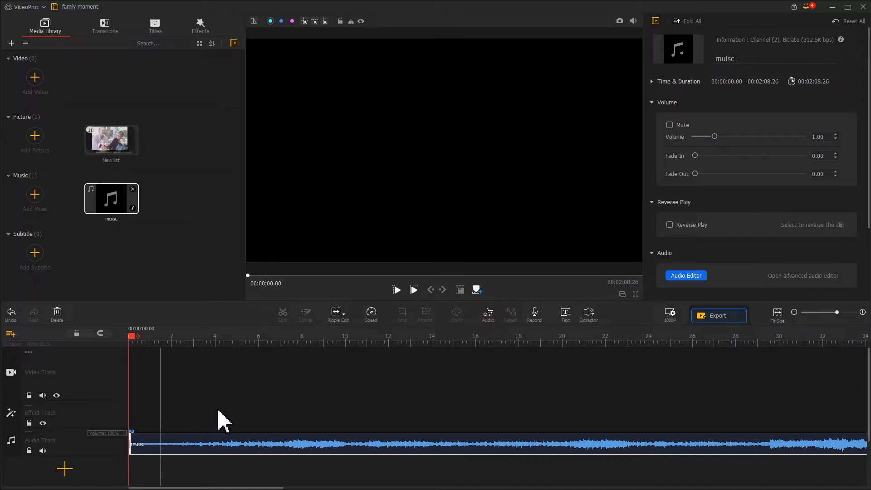
left_click(686, 276)
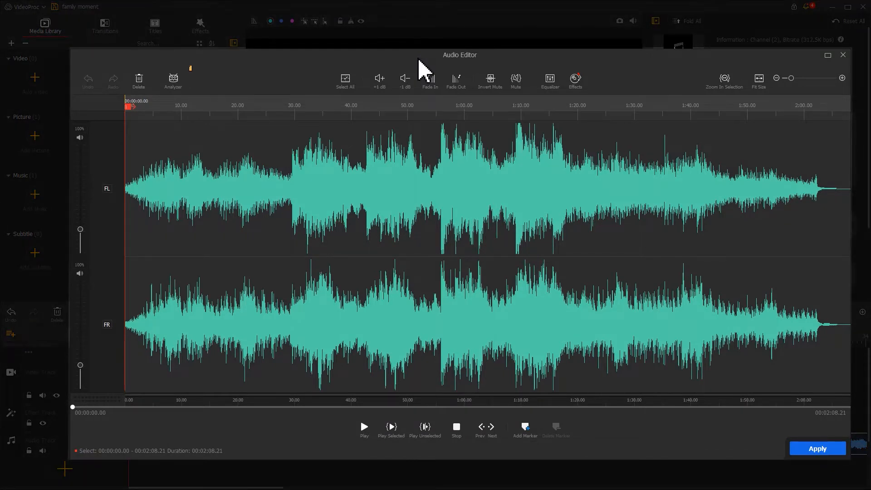
Step: Run the Analyser with Audio Beat detection at interval 4, showing highlights only
left_click(173, 81)
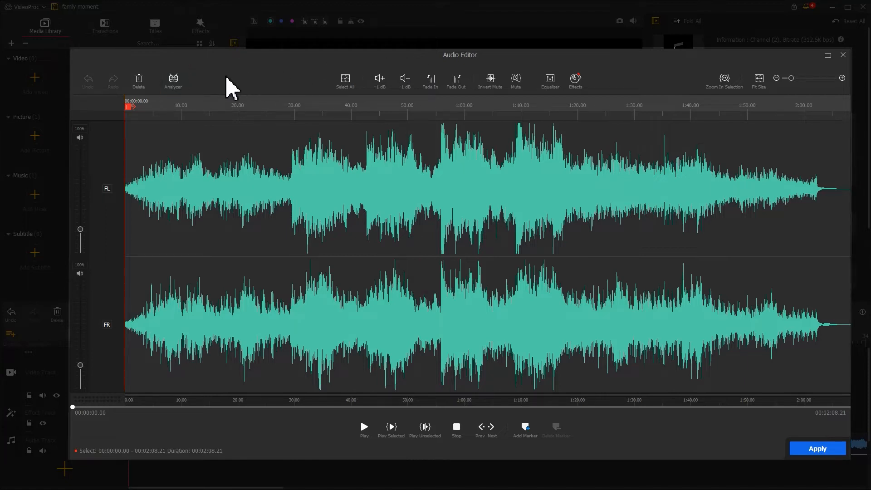
left_click(172, 80)
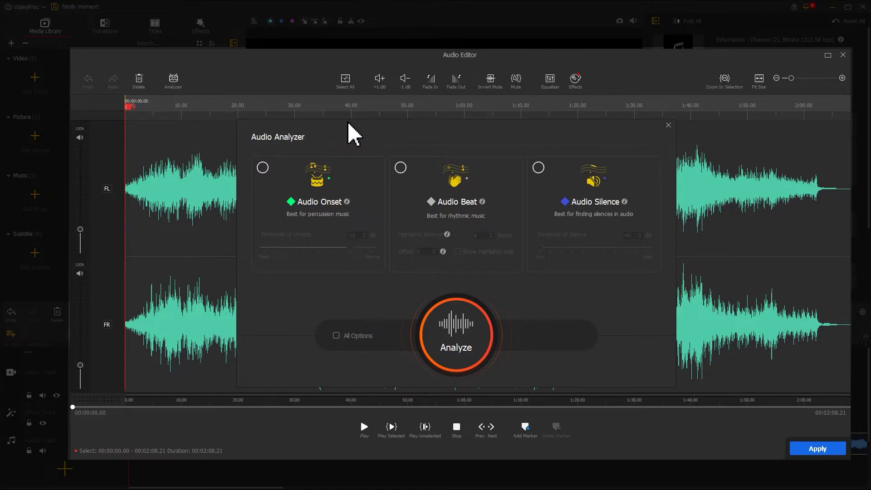
mouse_move(384, 150)
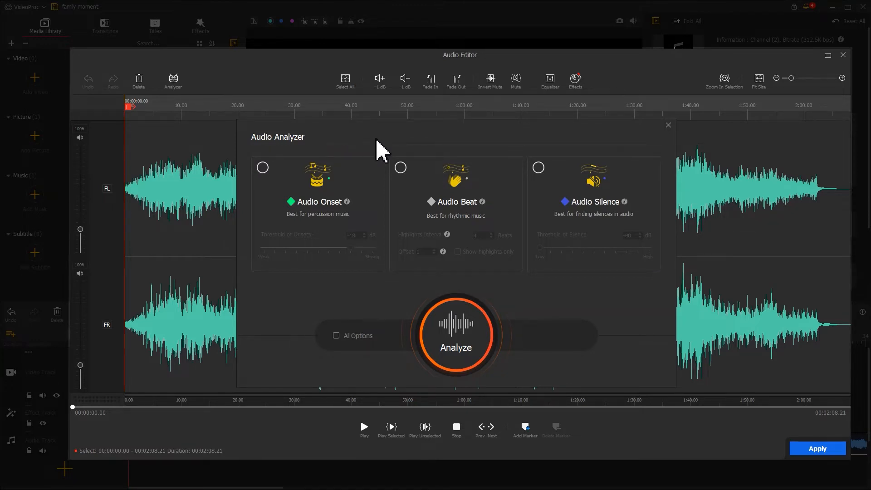
left_click(400, 167)
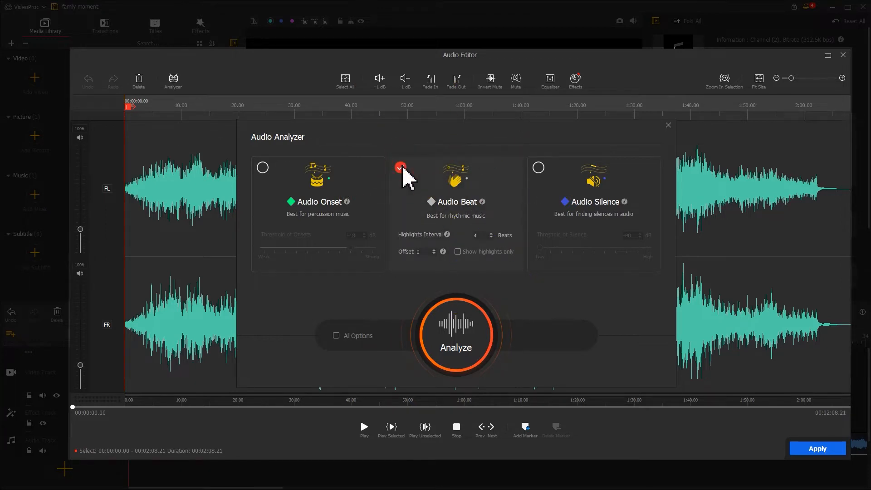
left_click(400, 167)
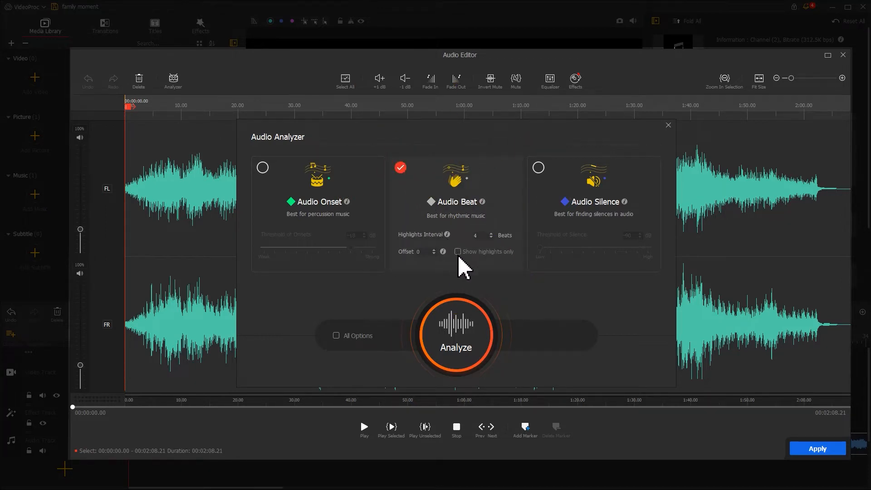
left_click(457, 252)
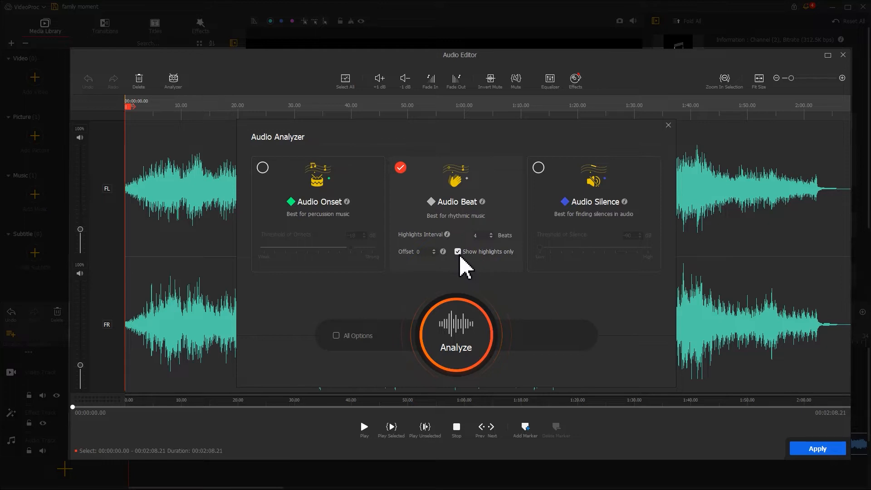
left_click(456, 336)
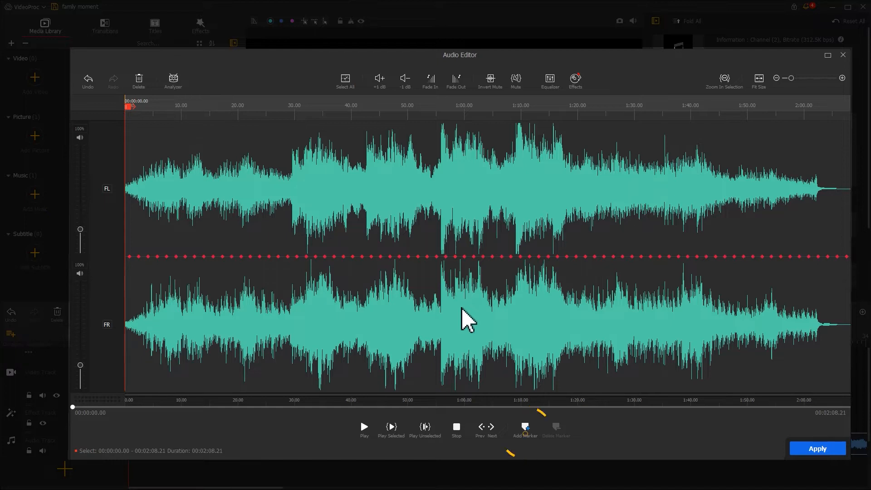
mouse_move(516, 431)
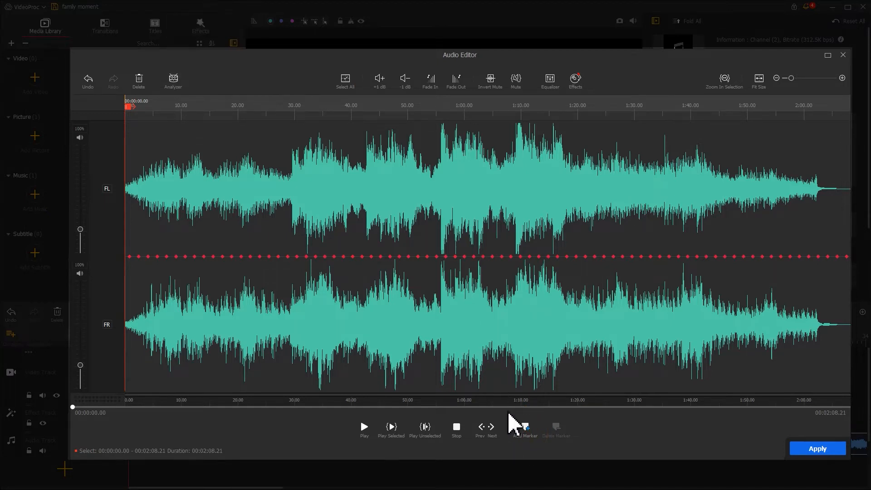
Step: Convert the detected beats into markers and apply them to the music clip
left_click(525, 428)
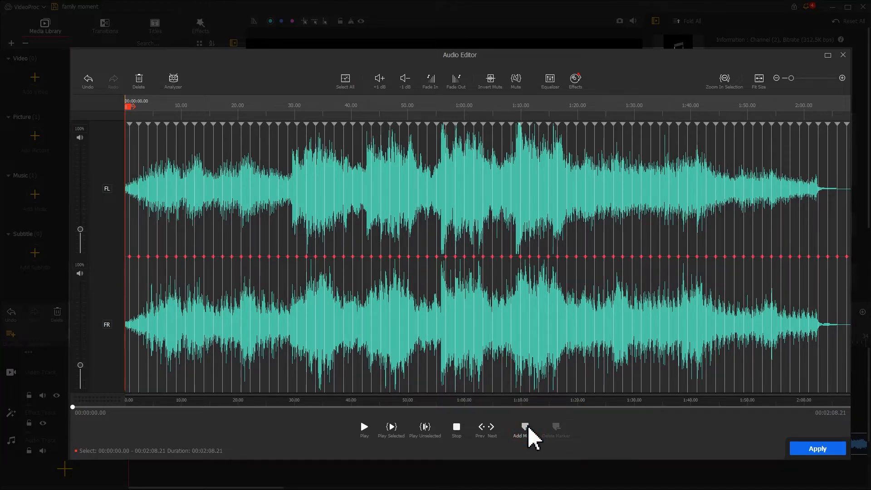
mouse_move(785, 462)
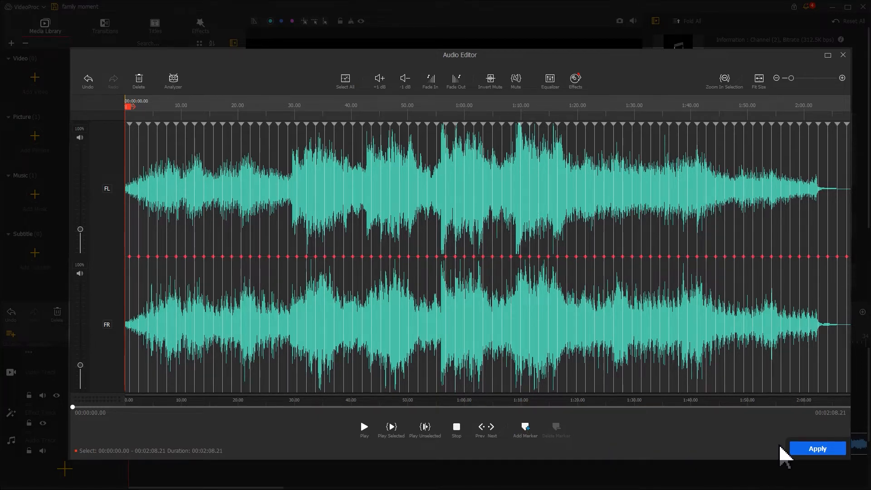
left_click(817, 448)
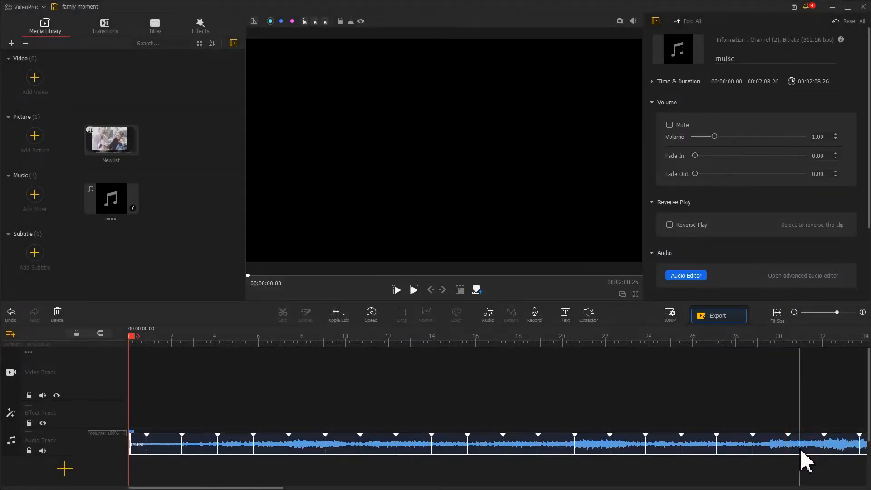
Step: Snap the eleven photo clips to one beat interval each, ending around 17 seconds
left_click(112, 139)
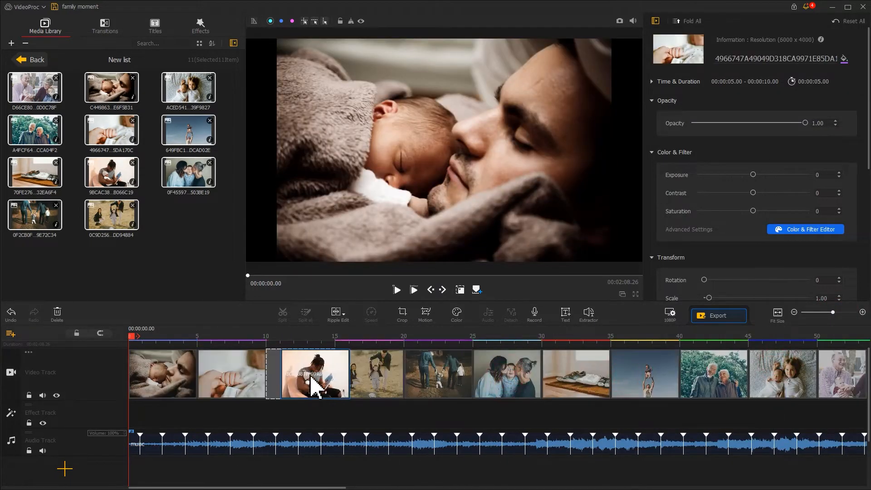
left_click(438, 374)
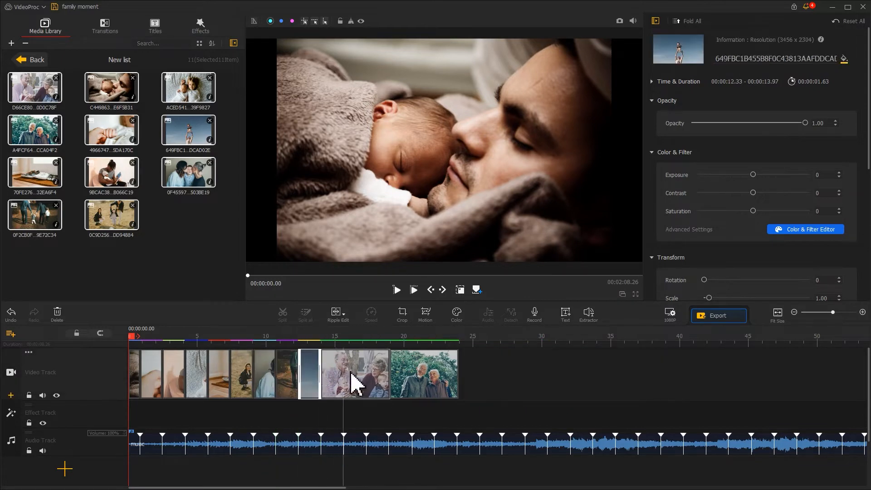
left_click(355, 374)
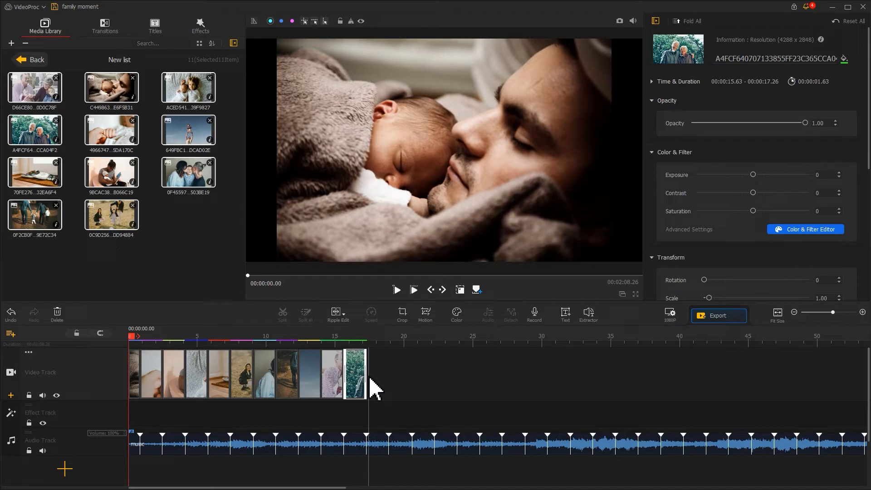
left_click(362, 452)
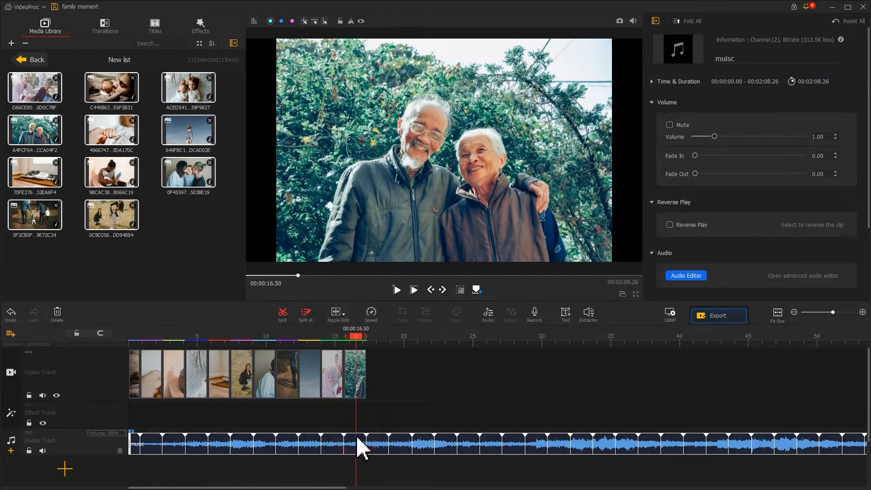
Step: Trim the music to end with the last photo at about 17 seconds and add a short fade-out
left_click_drag(356, 336, 366, 336)
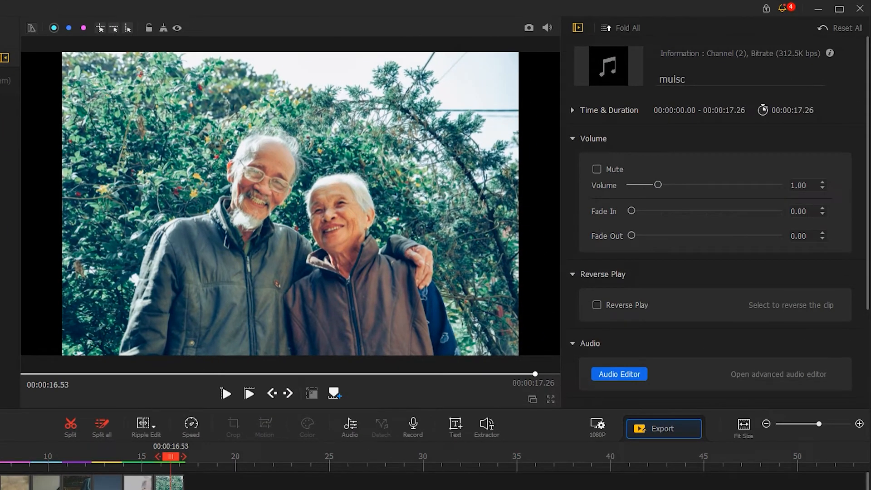
left_click_drag(632, 236, 644, 236)
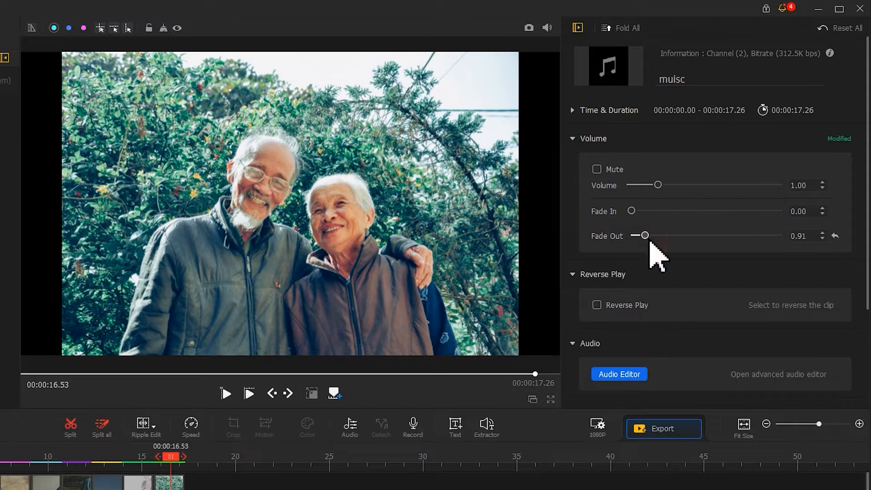
left_click_drag(644, 236, 665, 236)
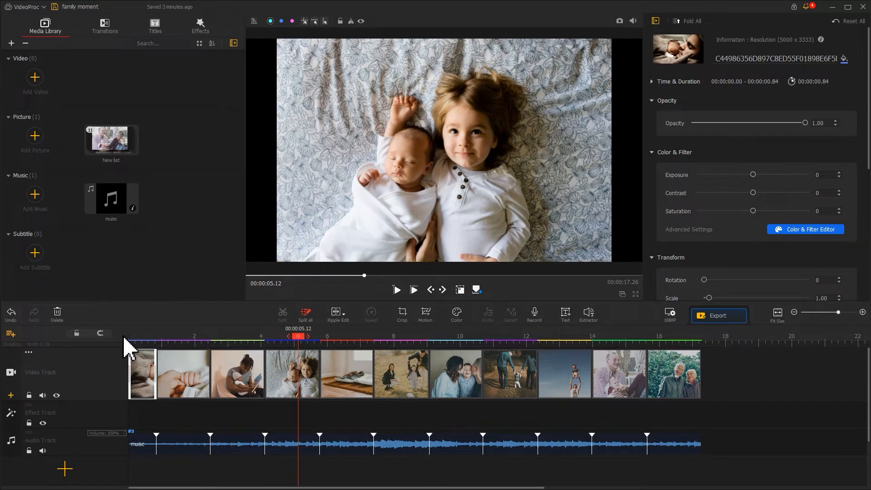
Step: Apply a Zoom In motion preset to the fifth photo and widen its ending keyframe
left_click(292, 374)
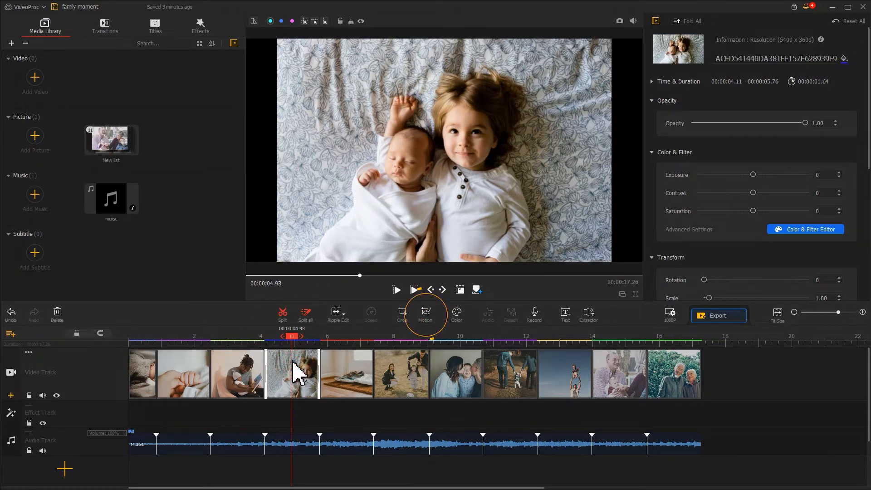
left_click(425, 312)
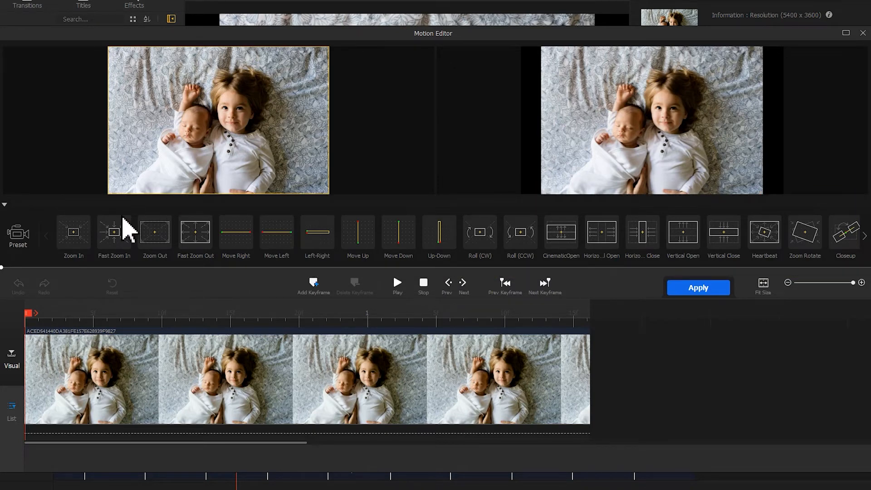
left_click(73, 232)
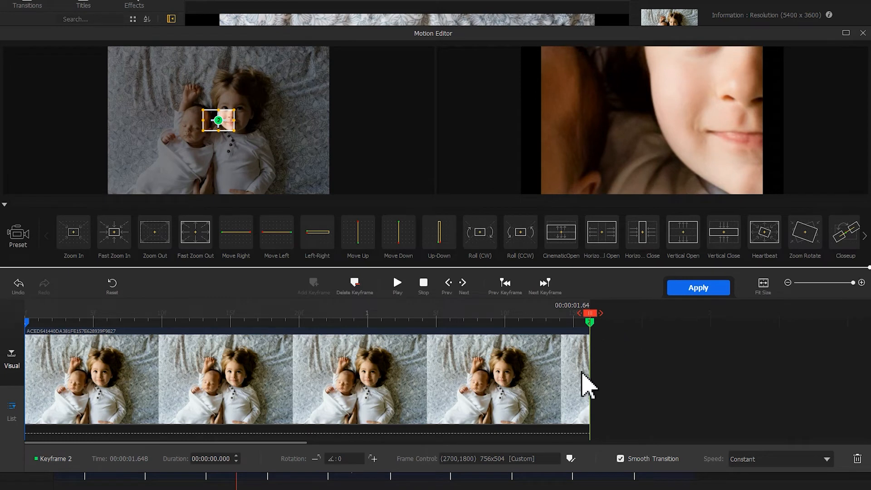
left_click(571, 459)
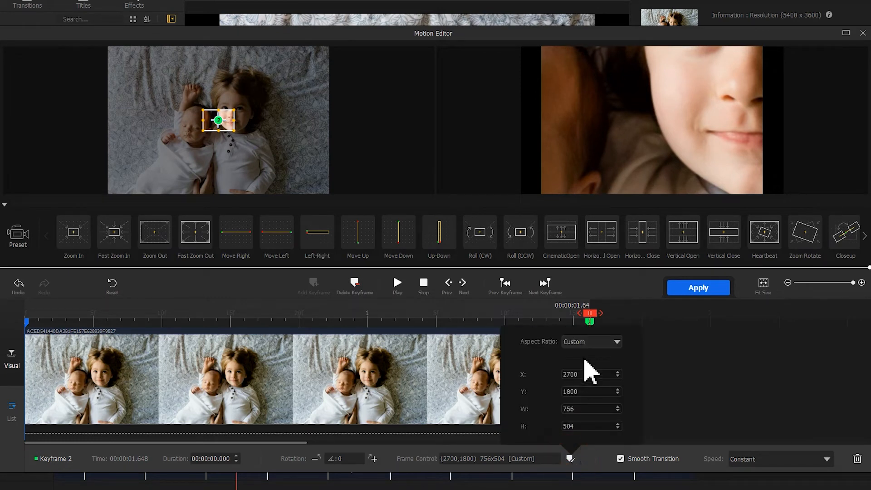
left_click(612, 342)
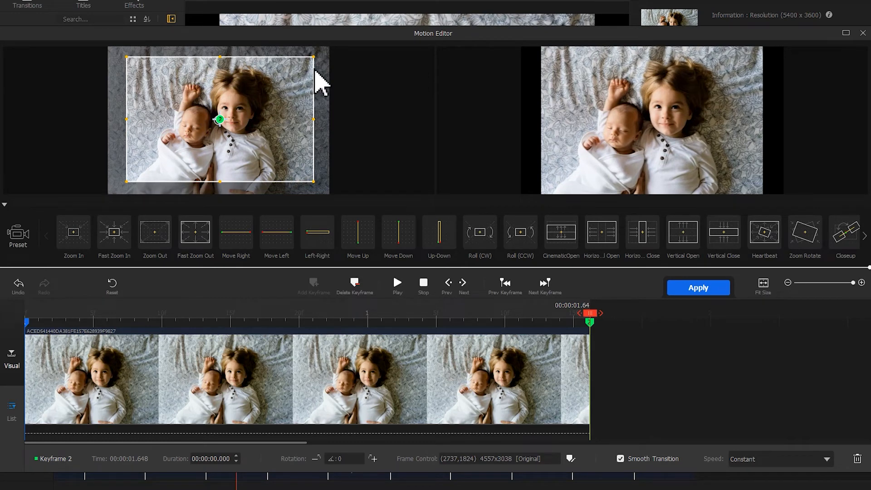
Step: Preview the zoom motion, then apply it and return to the timeline
left_click(398, 281)
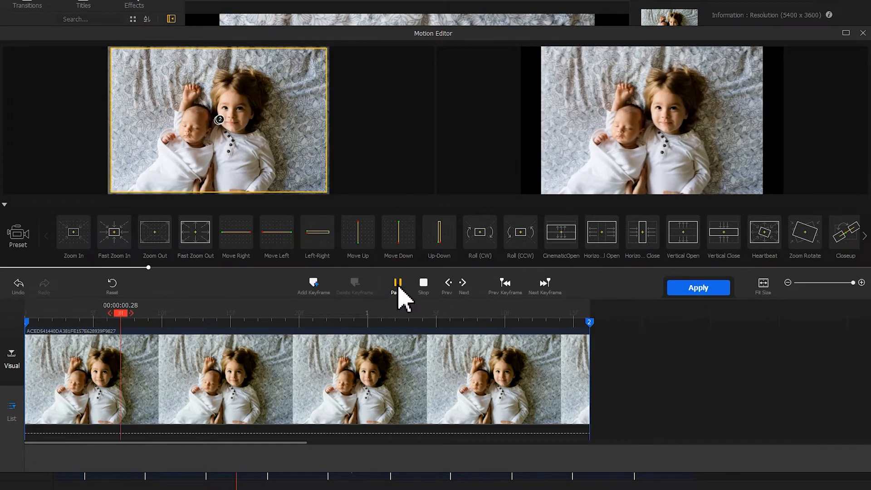
left_click(396, 283)
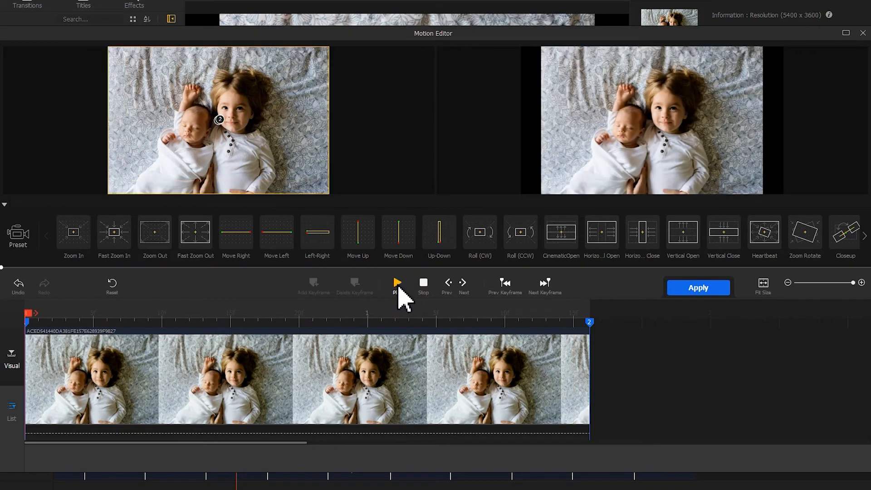
left_click(699, 288)
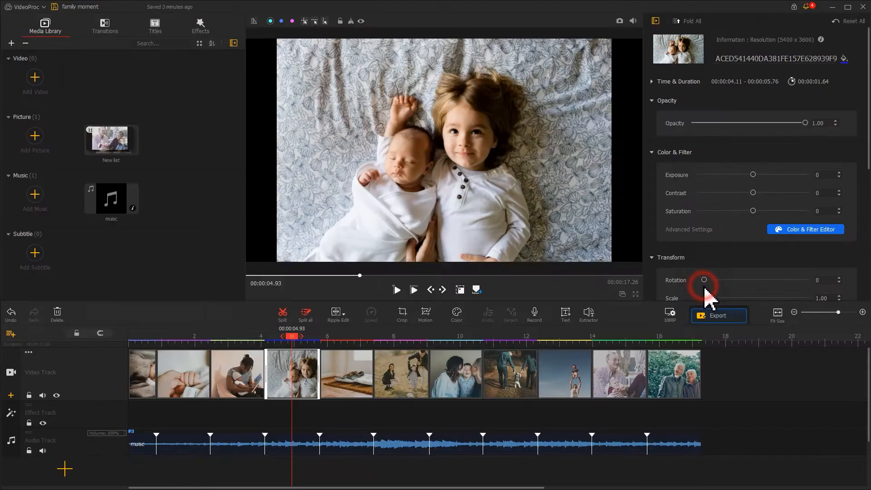
Step: Set the elderly couple photo's zoom end frame around their faces in the Motion Editor
left_click(424, 314)
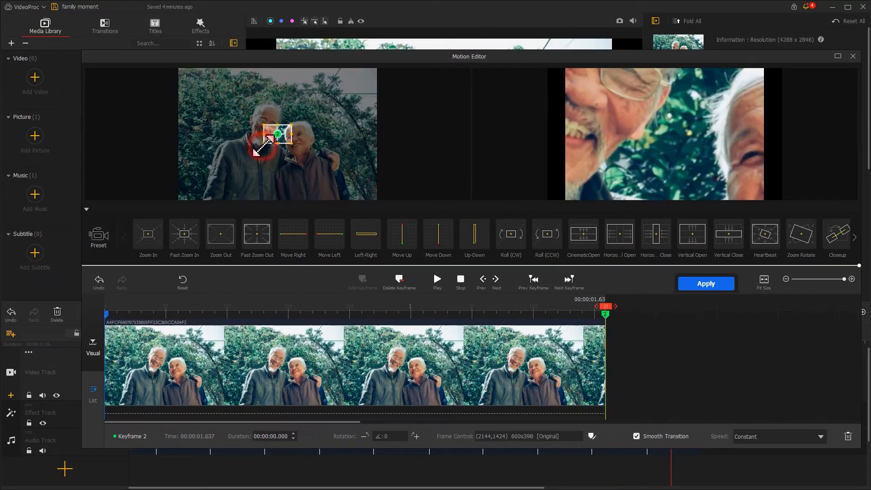
left_click_drag(283, 146, 367, 103)
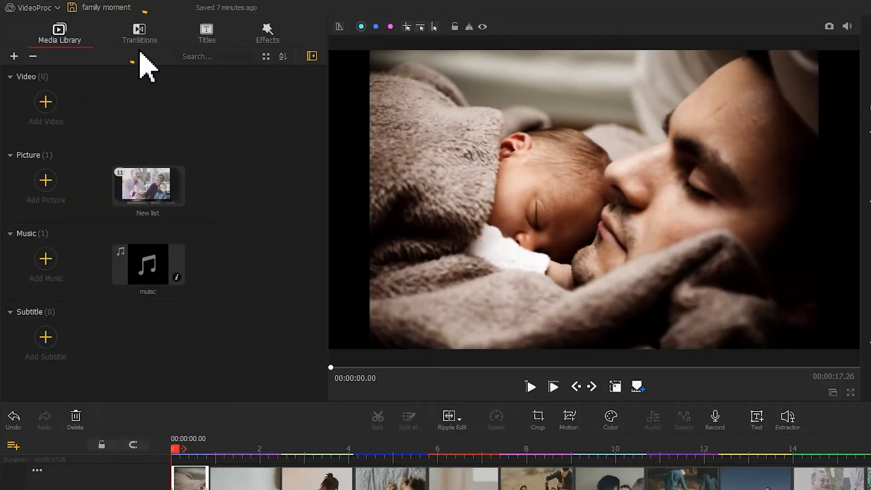
Step: Drop Fade transitions onto the joins between photos 1–2, 2–3 and 3–4 with a shorter duration
left_click(140, 32)
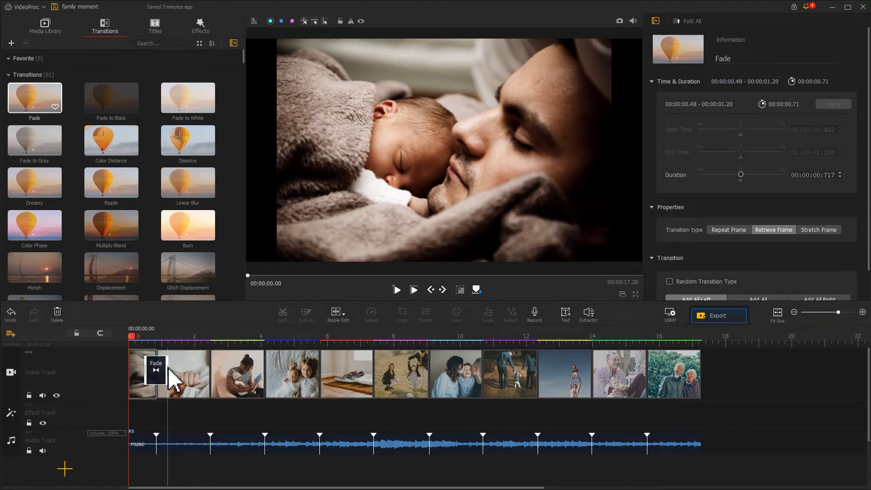
mouse_move(843, 185)
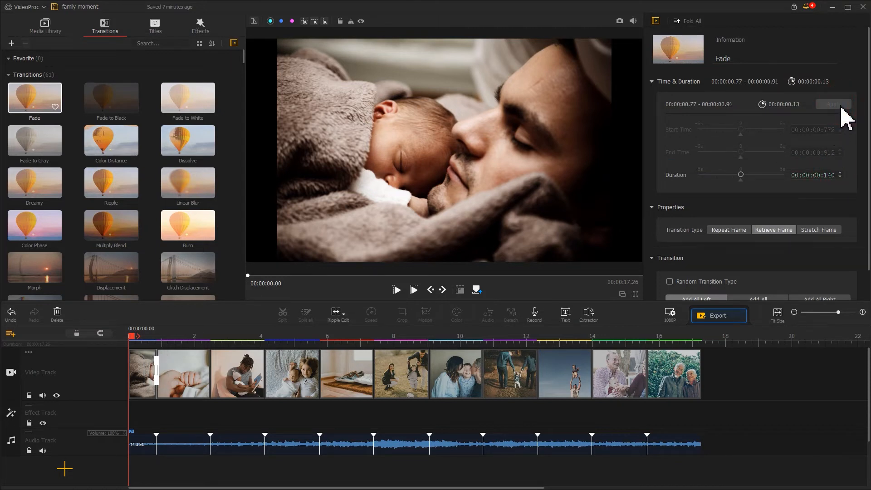
left_click(42, 96)
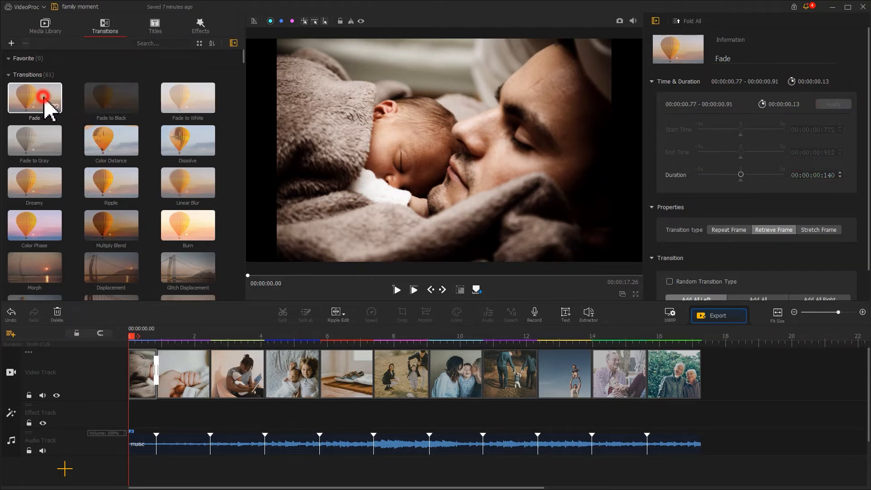
left_click_drag(34, 98, 184, 369)
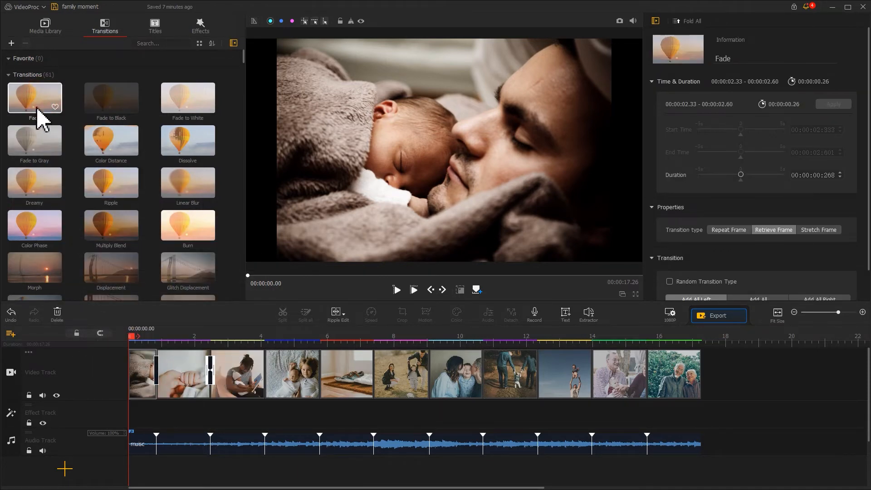
left_click_drag(35, 98, 244, 374)
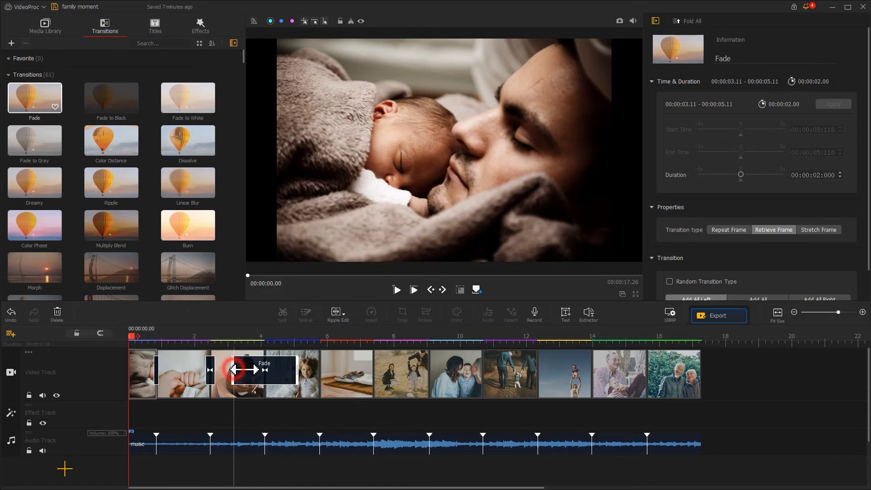